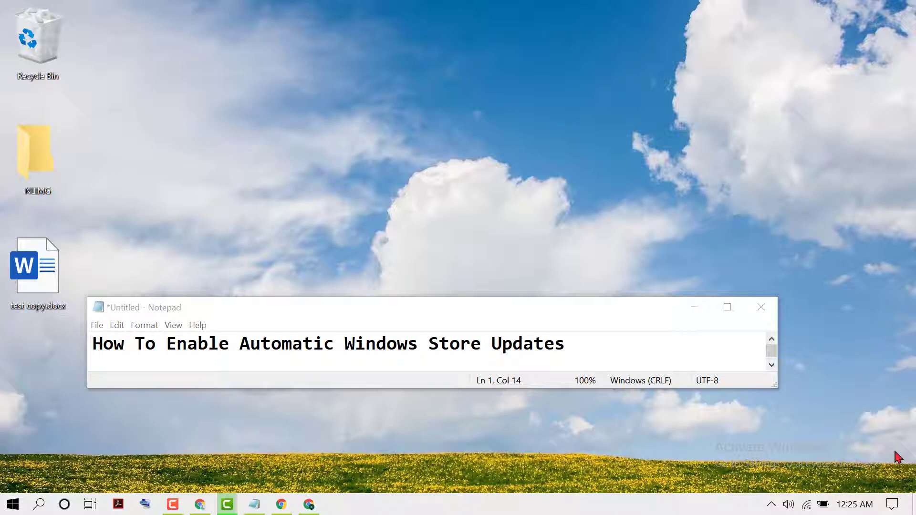
{"action": "mouse_move", "coordinate": [909, 346]}
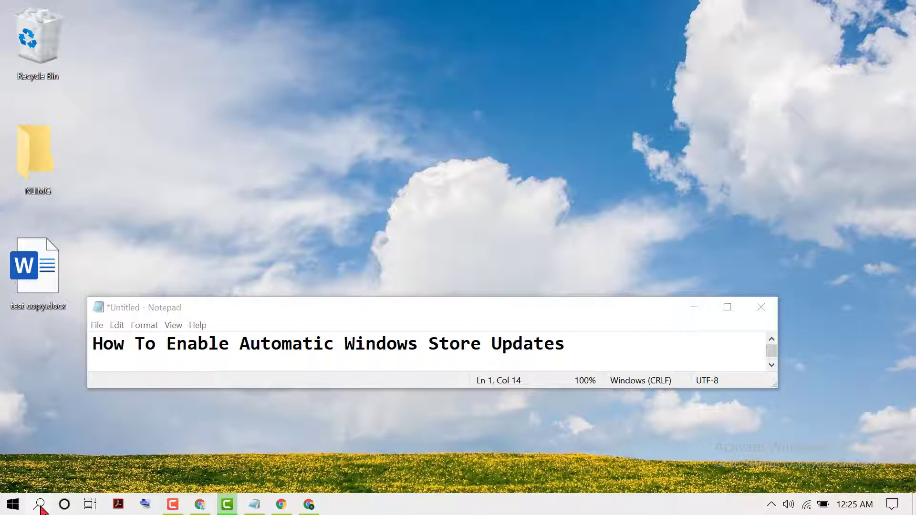
Search Windows for "mi" so Microsoft Store appears as the best match
{"action": "left_click", "coordinate": [40, 505]}
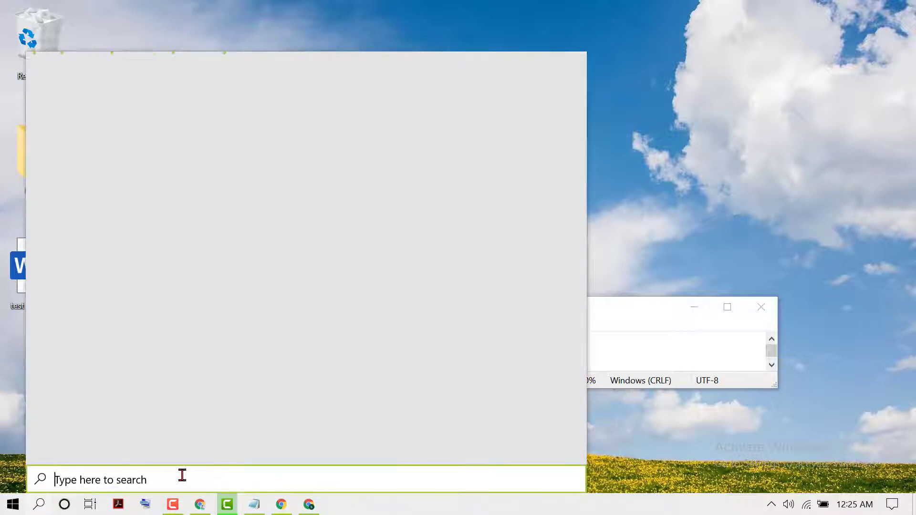
{"action": "left_click", "coordinate": [100, 479]}
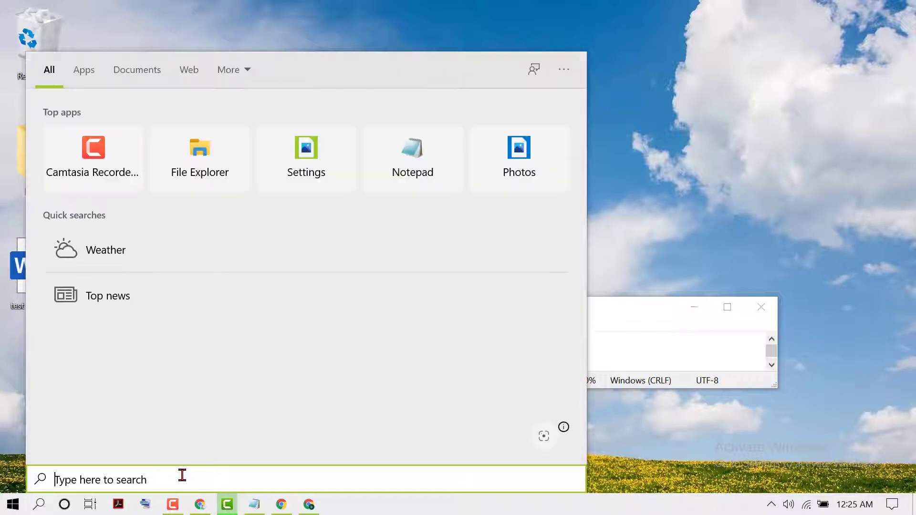
{"action": "type", "text": "mi"}
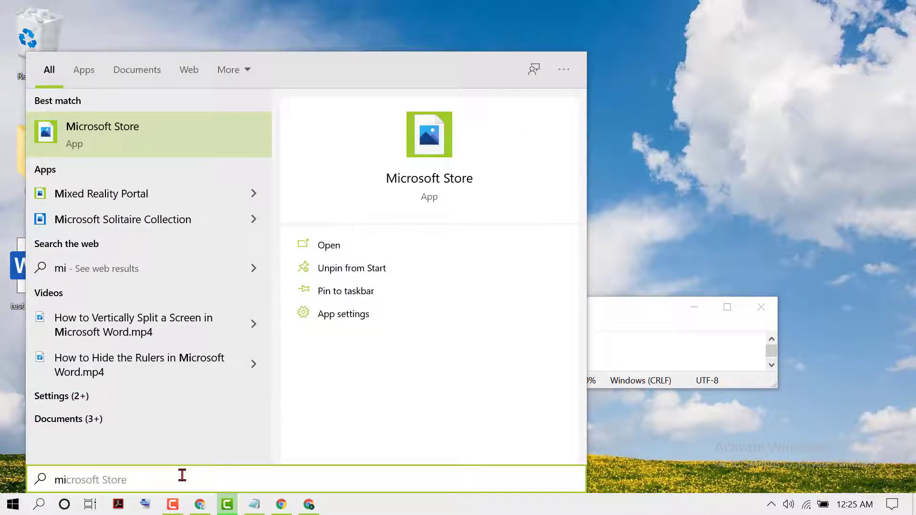
{"action": "mouse_move", "coordinate": [120, 144]}
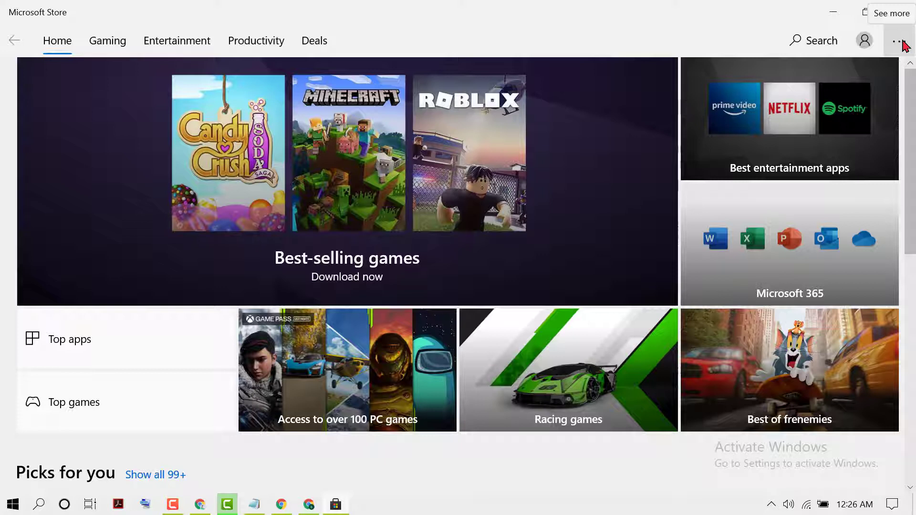
Show the Store's more-options menu with Downloads and updates and Settings
{"action": "left_click", "coordinate": [900, 40]}
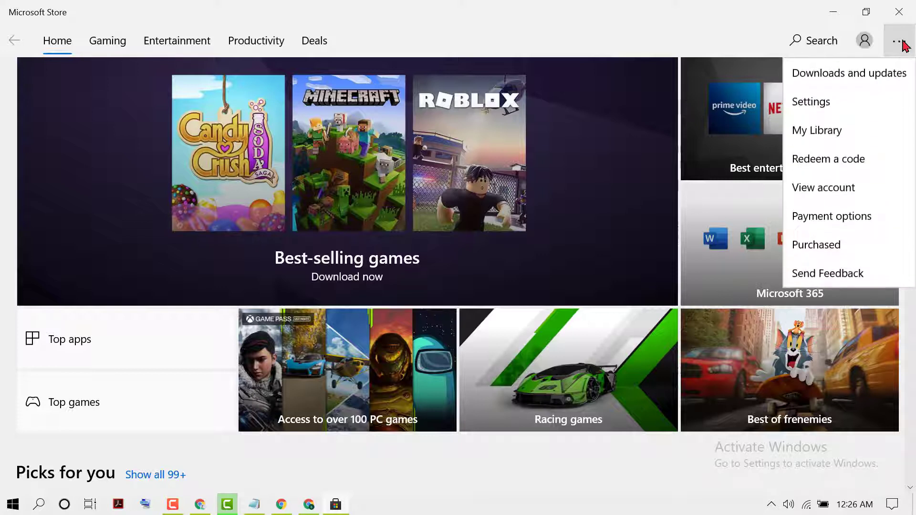
{"action": "mouse_move", "coordinate": [812, 102]}
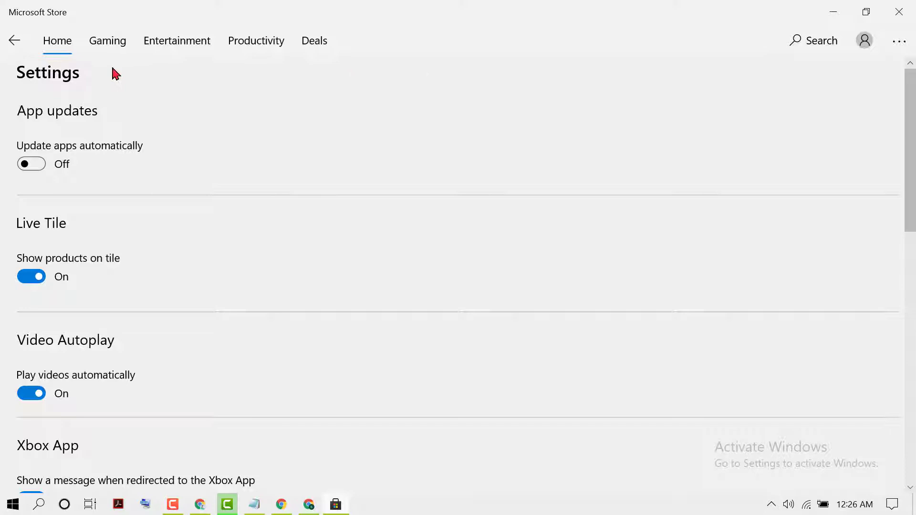
{"action": "mouse_move", "coordinate": [74, 115]}
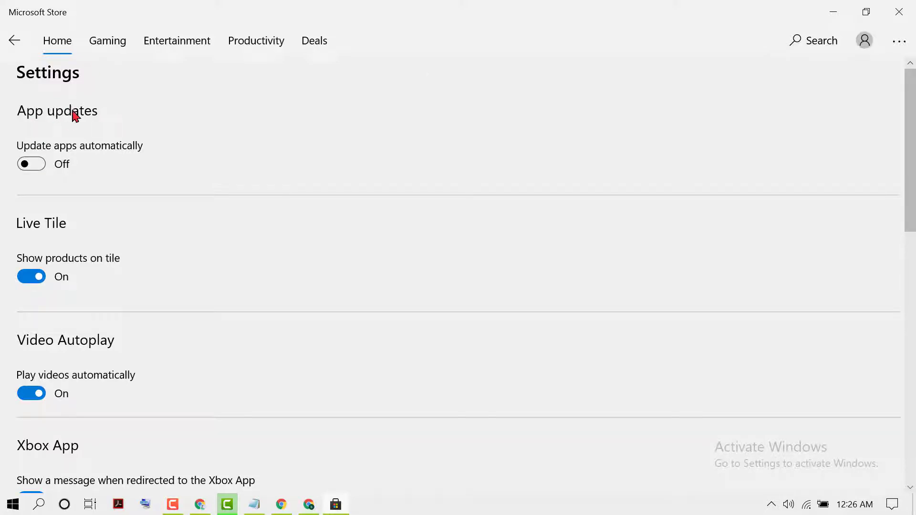
{"action": "mouse_move", "coordinate": [3, 142]}
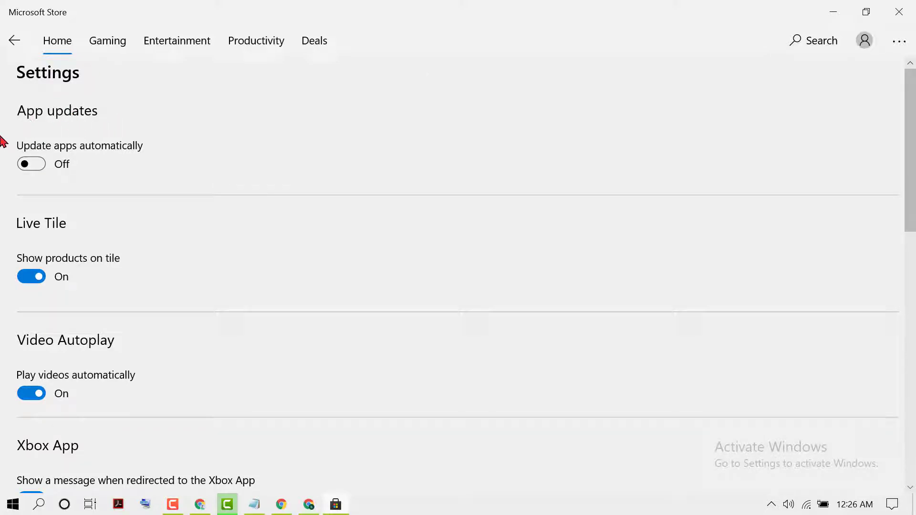
{"action": "mouse_move", "coordinate": [57, 153]}
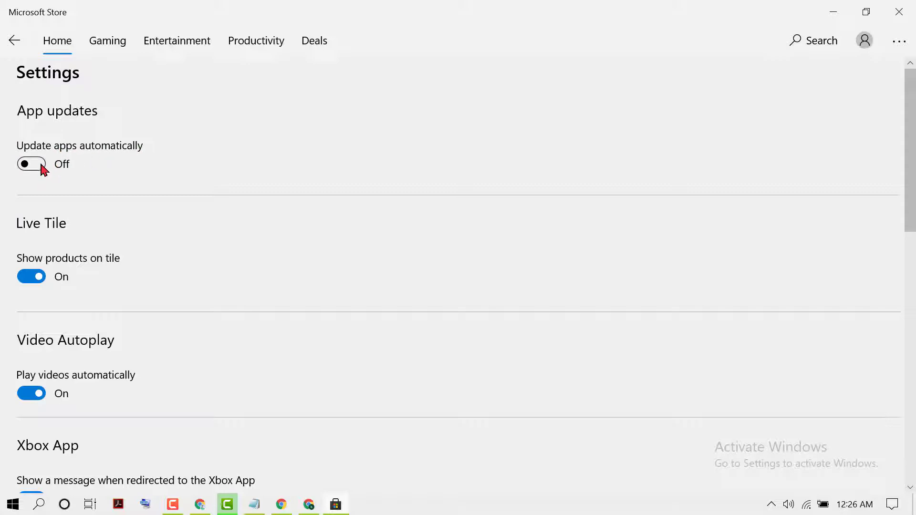
Switch the 'Update apps automatically' toggle under App updates to On
{"action": "left_click", "coordinate": [31, 164]}
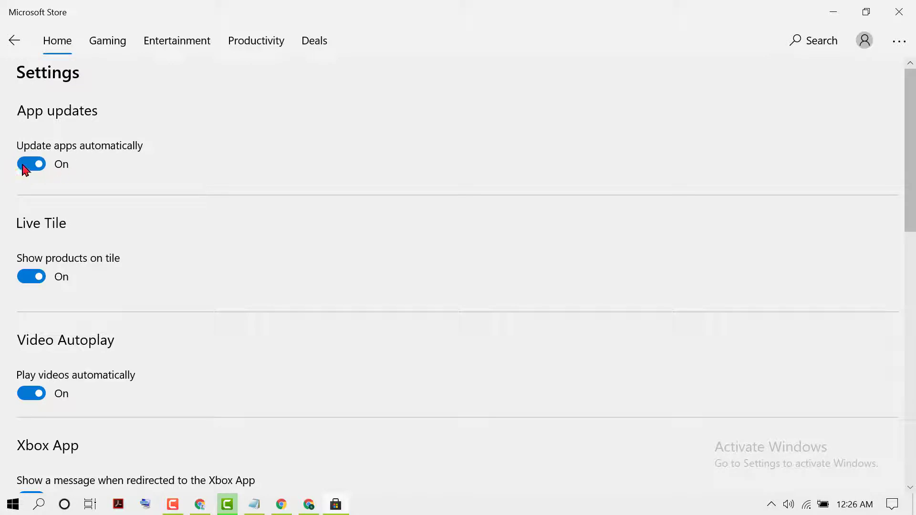
{"action": "mouse_move", "coordinate": [439, 234]}
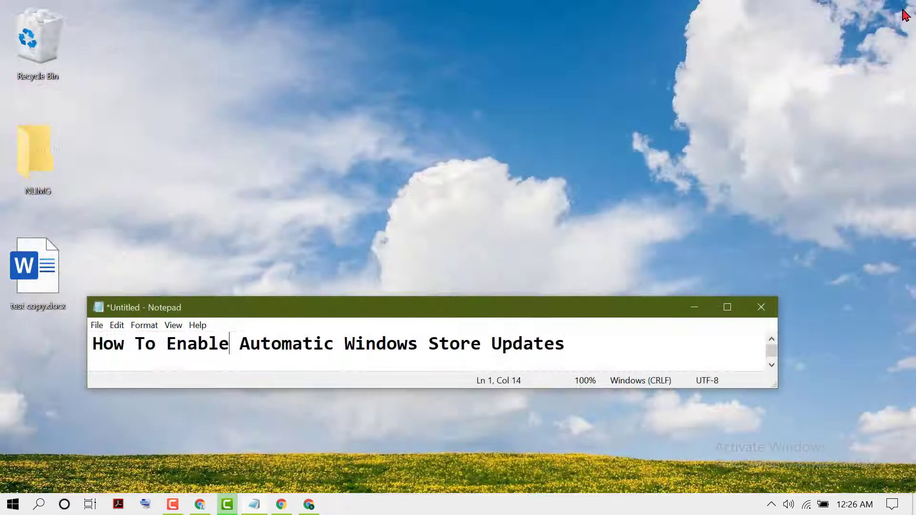
{"action": "mouse_move", "coordinate": [250, 428]}
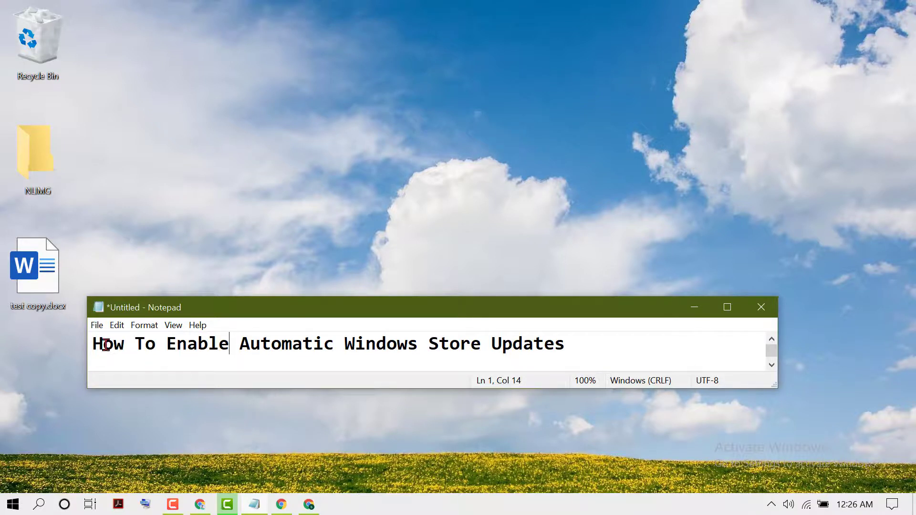
{"action": "mouse_move", "coordinate": [171, 502]}
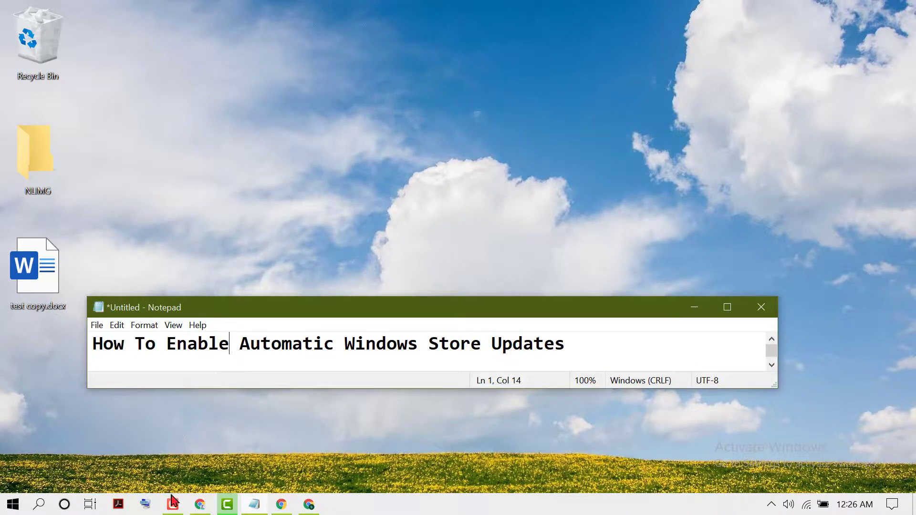